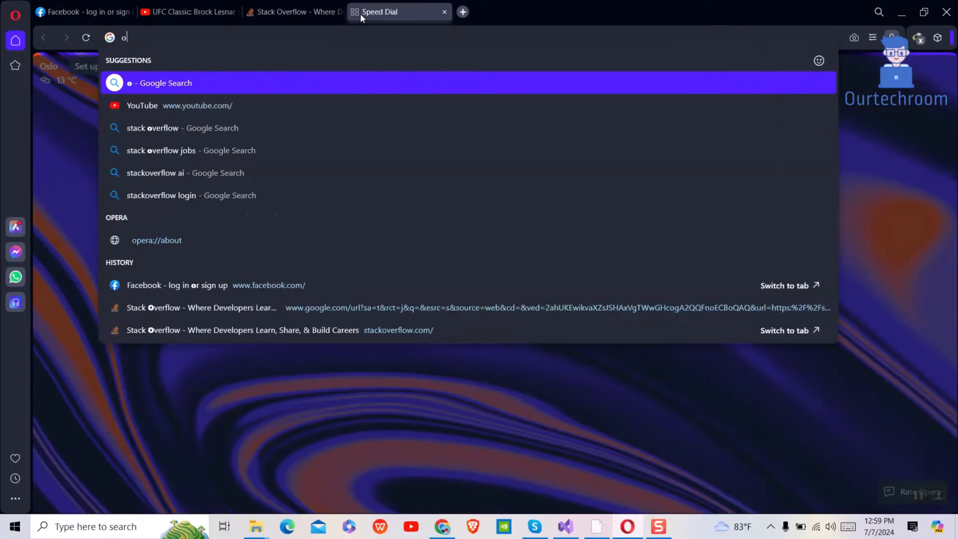
# Go to opera://flags to open the Experiments page.
pyautogui.write('pera')
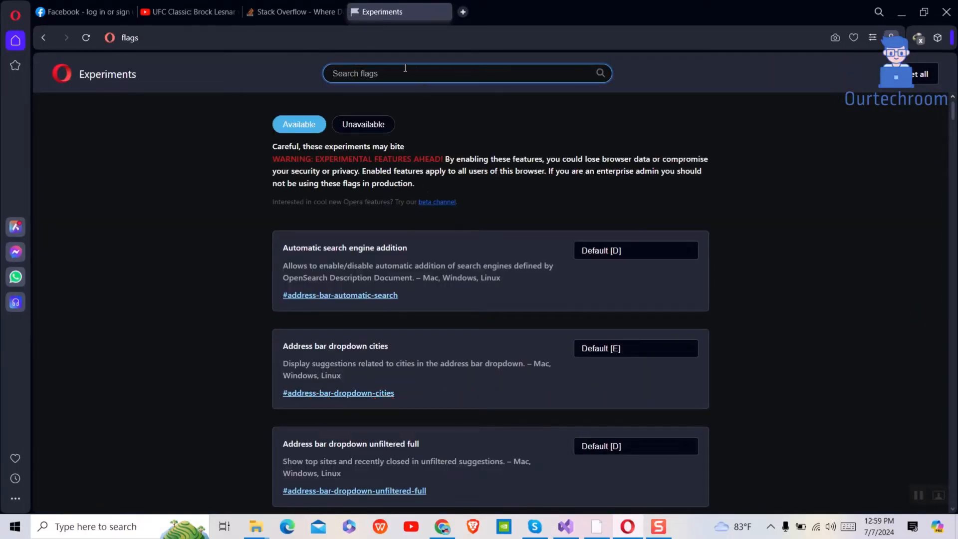
# Search flags for 'split' and set Opera split screen to Enabled.
pyautogui.write('split')
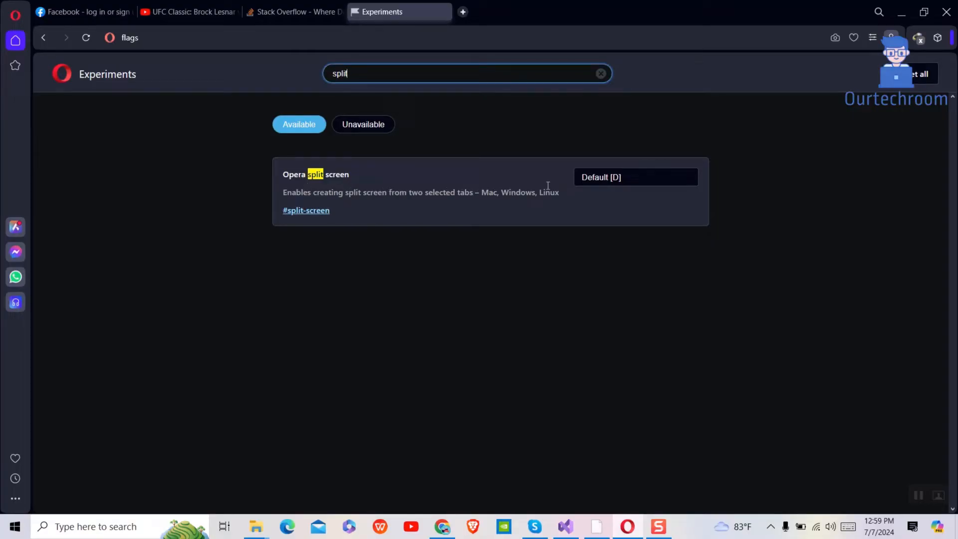
pyautogui.click(635, 178)
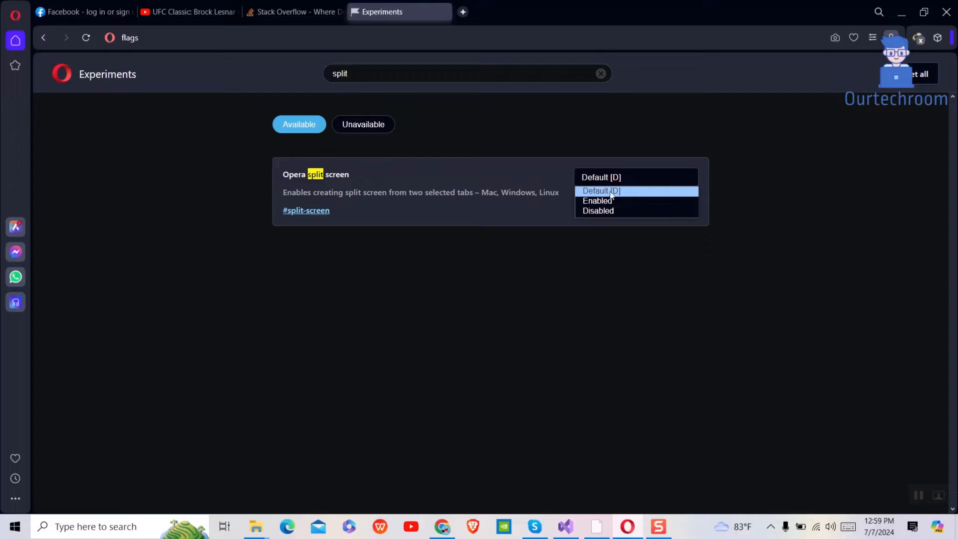
pyautogui.click(597, 201)
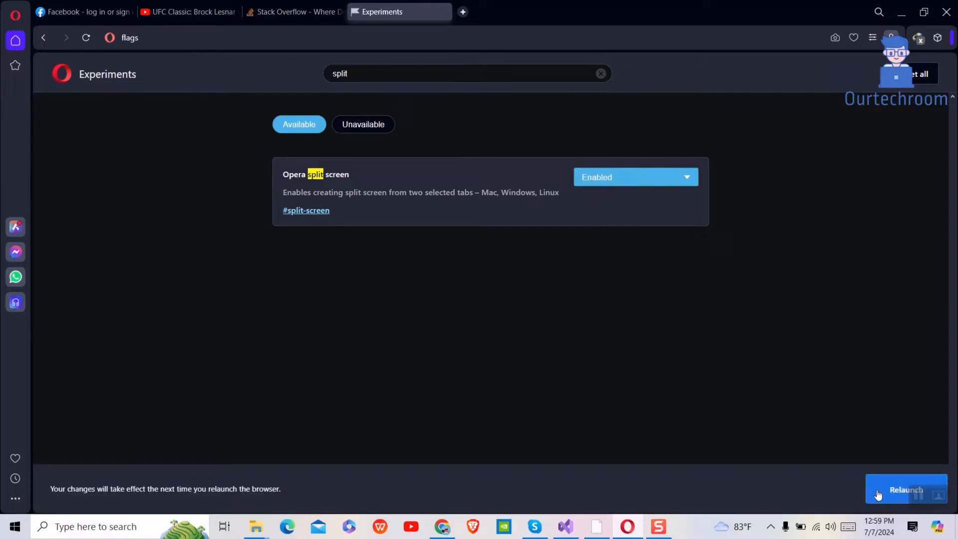
# Relaunch Opera, confirm Quit Opera, and reopen it from the taskbar.
pyautogui.click(906, 488)
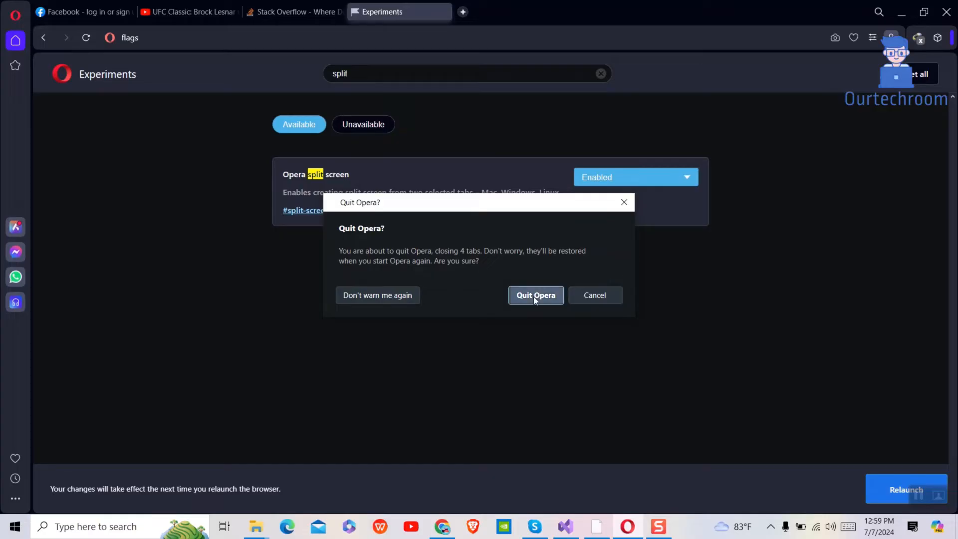
pyautogui.click(534, 295)
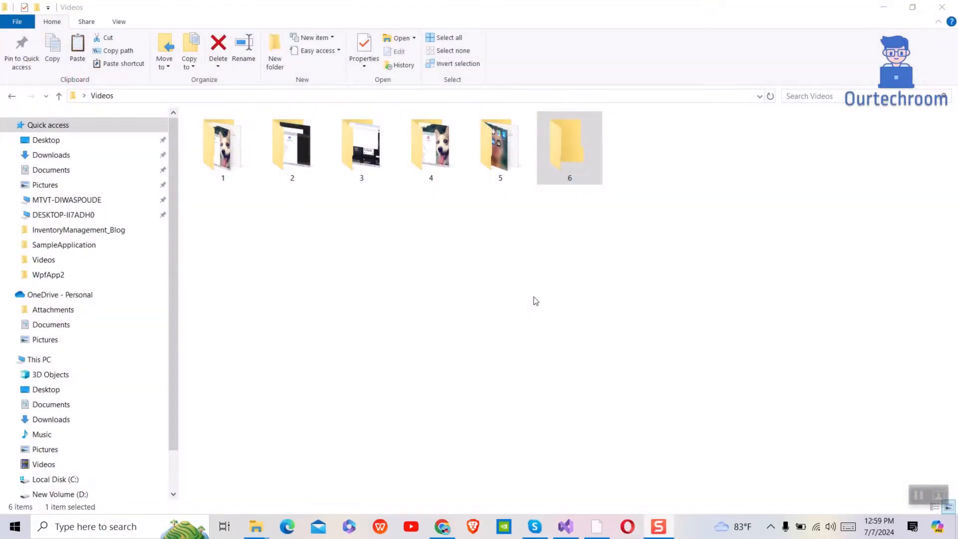
pyautogui.click(626, 525)
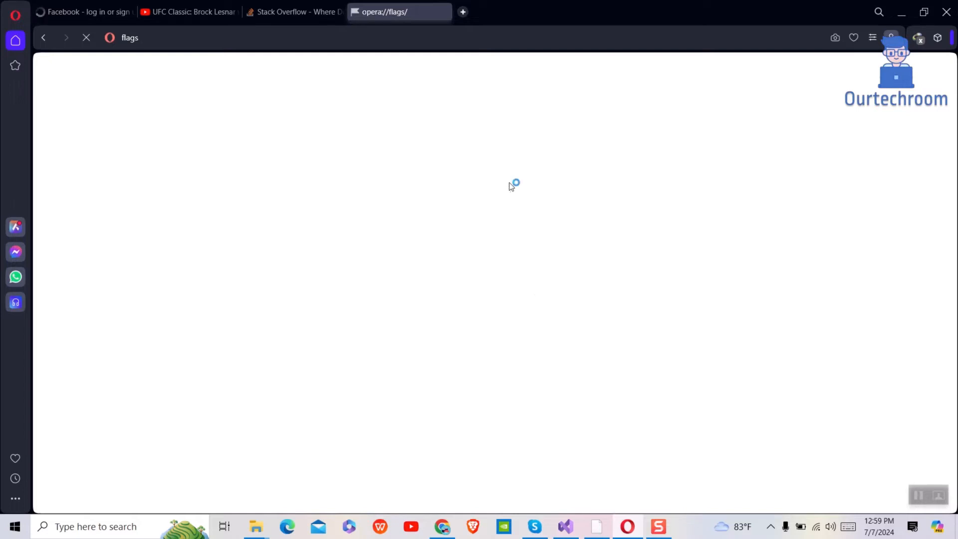
# Split the YouTube and Stack Overflow tabs, then exit split screen.
pyautogui.click(186, 11)
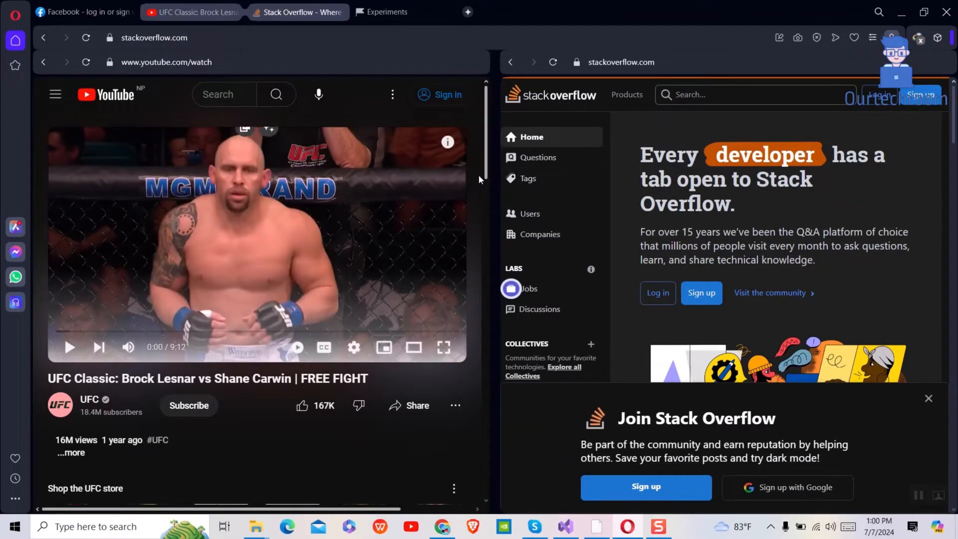
pyautogui.moveTo(489, 207)
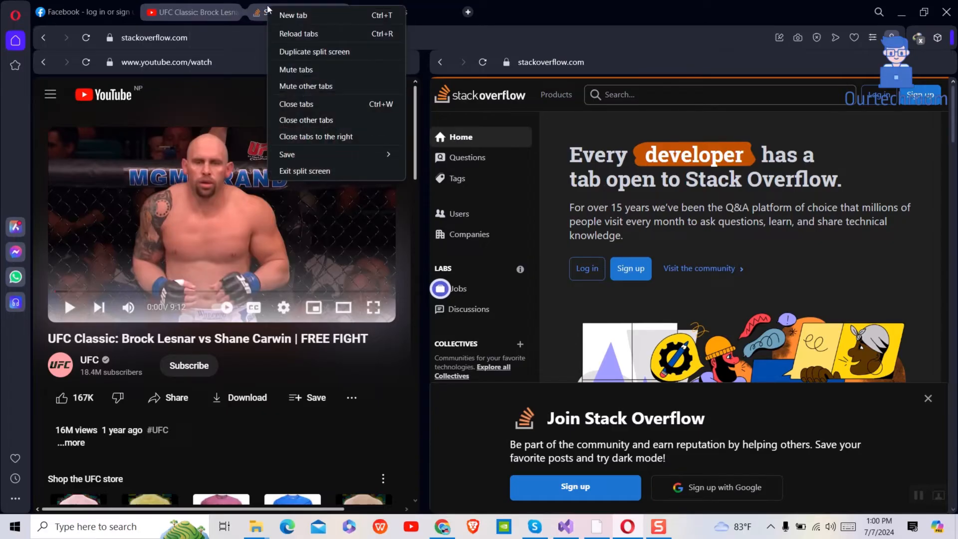
pyautogui.moveTo(329, 171)
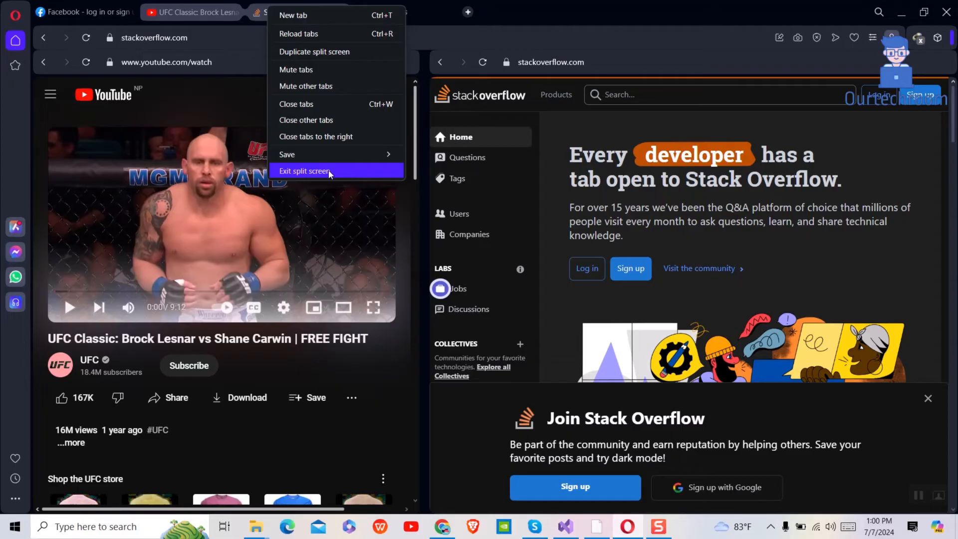
pyautogui.click(304, 171)
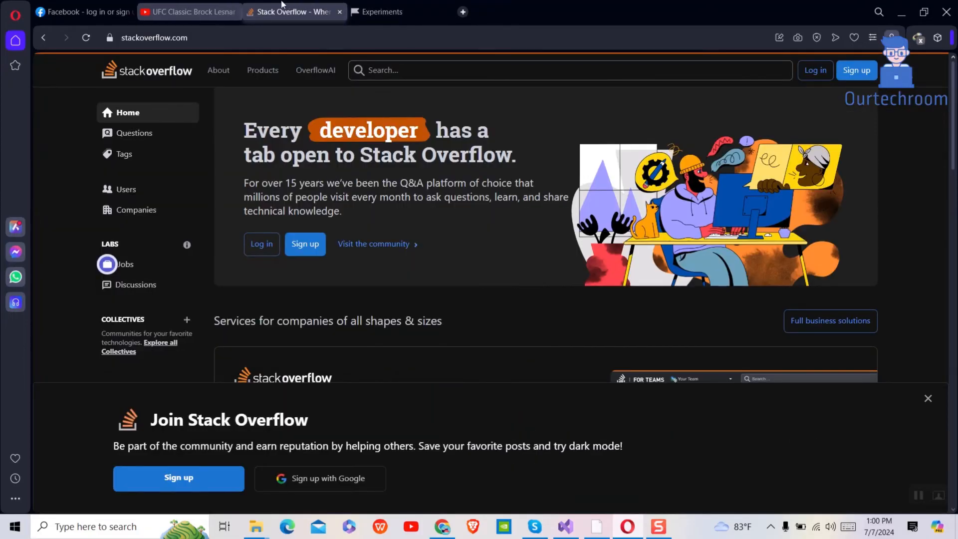
# Drag the YouTube tab onto the Stack Overflow page's left half to split them.
pyautogui.moveTo(188, 11); pyautogui.dragTo(192, 126)
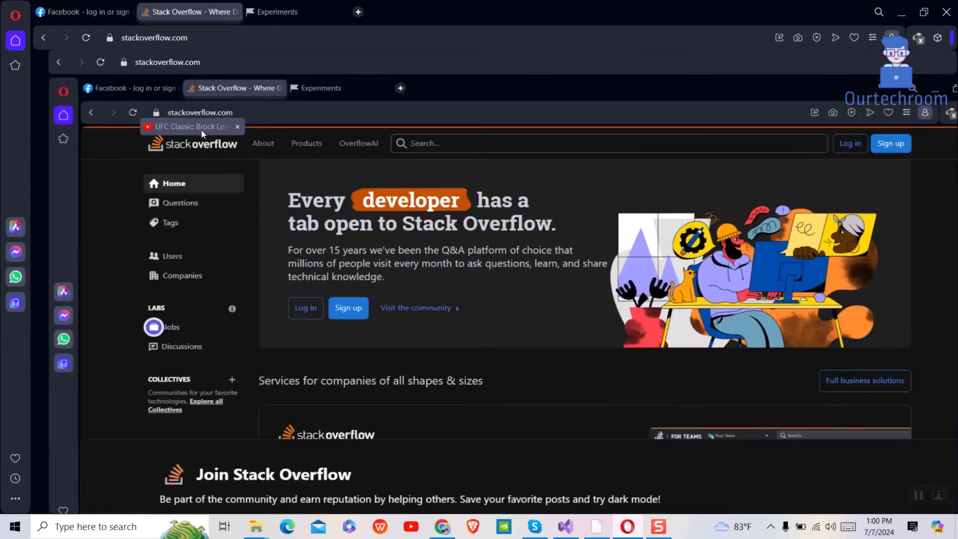
pyautogui.click(189, 126)
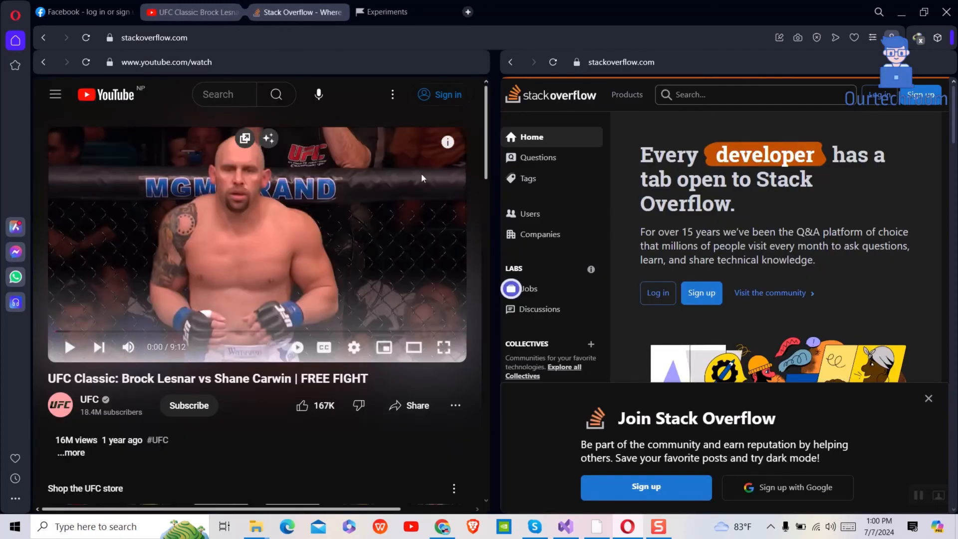